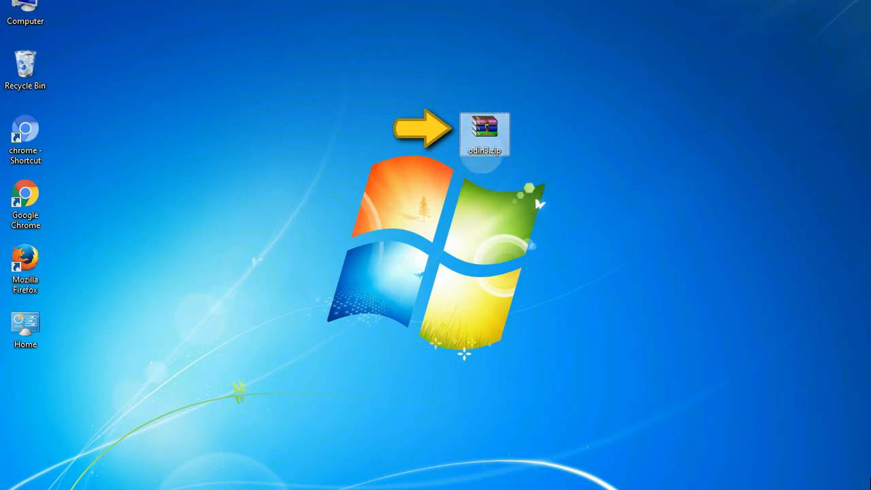
{"action": "mouse_move", "coordinate": [484, 126]}
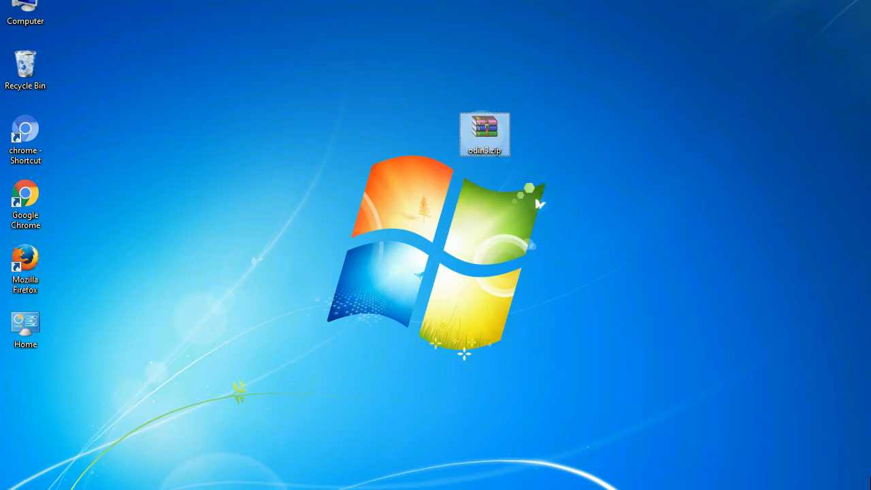
Step: Launch Odin3 from odin3.zip and flash the E500HXXU1AOD1 HOME firmware to a PASS result
{"action": "double_click", "coordinate": [484, 129]}
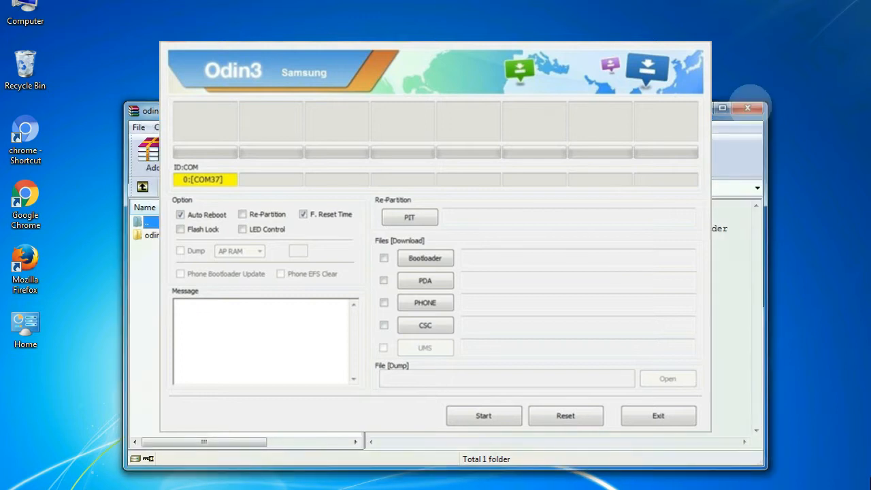
{"action": "left_click", "coordinate": [483, 415]}
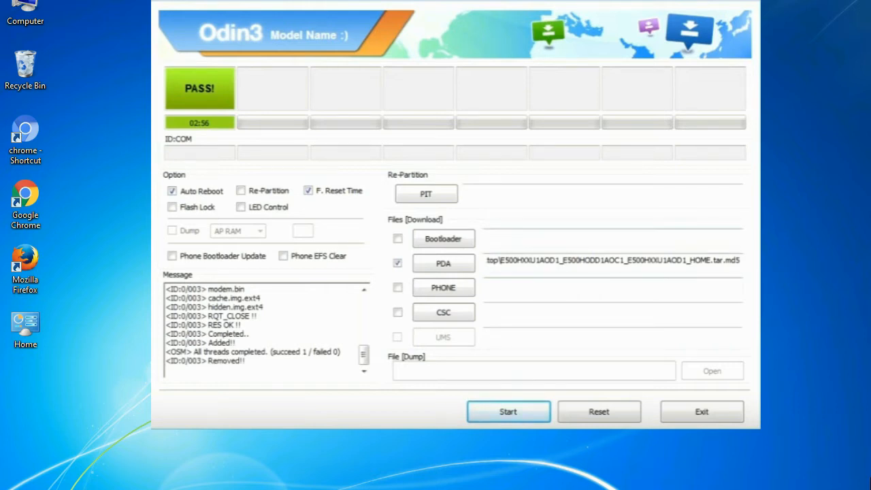
Step: Exit Odin3 after the successful PASS flash
{"action": "left_click", "coordinate": [702, 411]}
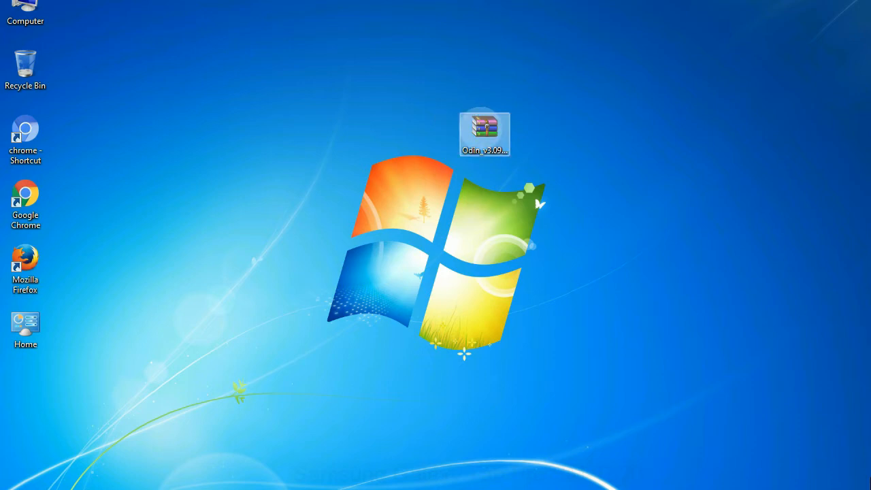
Step: Extract the Odin_v3.09 archive onto the desktop and bring up actions for Odin3 v3.09.exe
{"action": "right_click", "coordinate": [487, 126]}
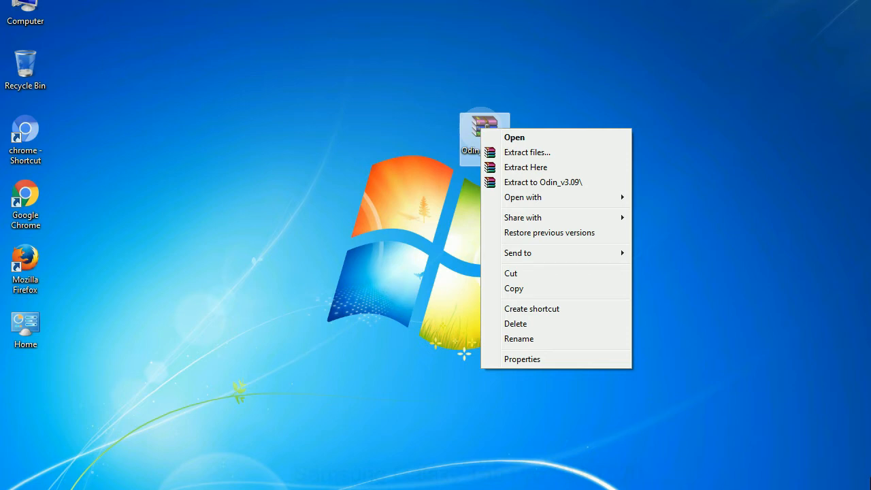
{"action": "mouse_move", "coordinate": [525, 167]}
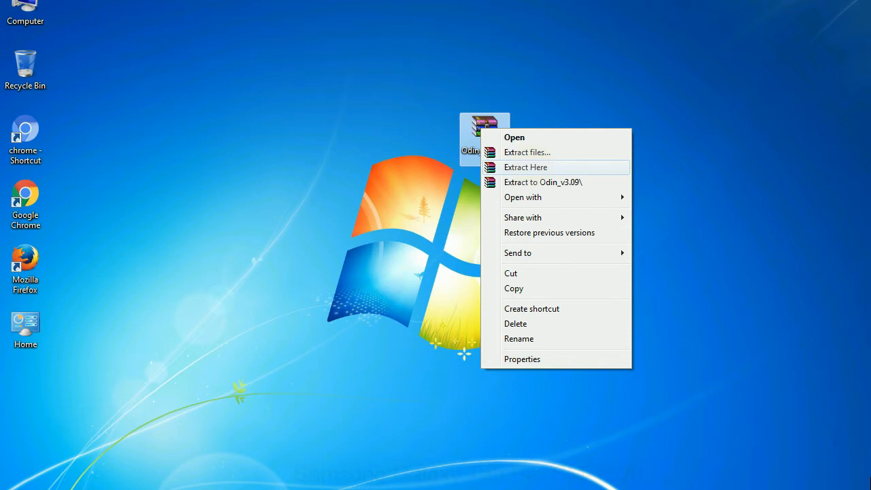
{"action": "left_click", "coordinate": [525, 167]}
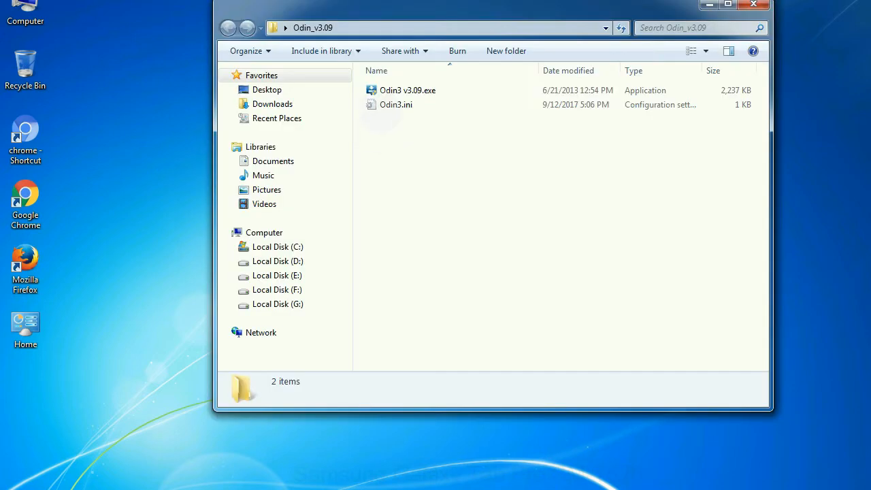
{"action": "right_click", "coordinate": [407, 90]}
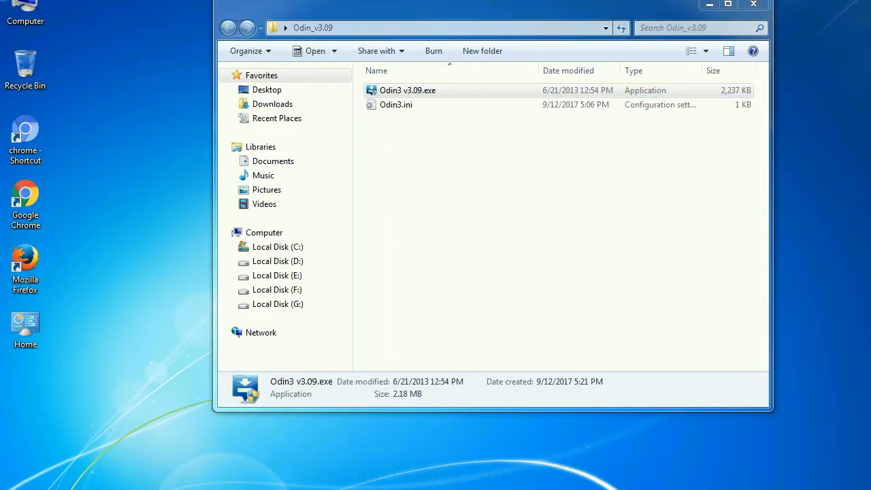
{"action": "double_click", "coordinate": [410, 90]}
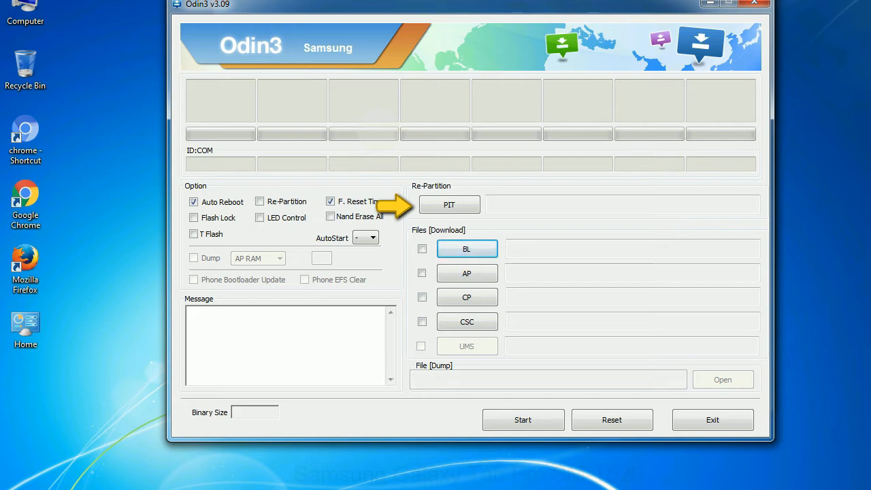
{"action": "mouse_move", "coordinate": [421, 249]}
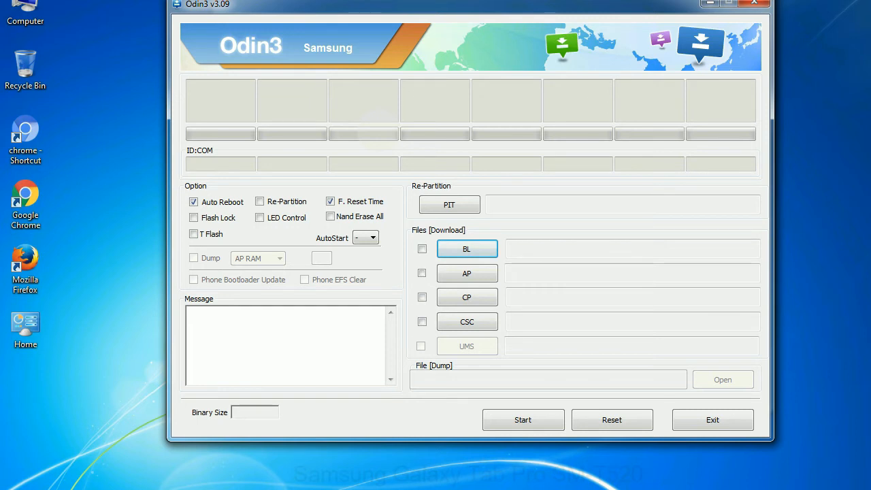
{"action": "left_click", "coordinate": [753, 3]}
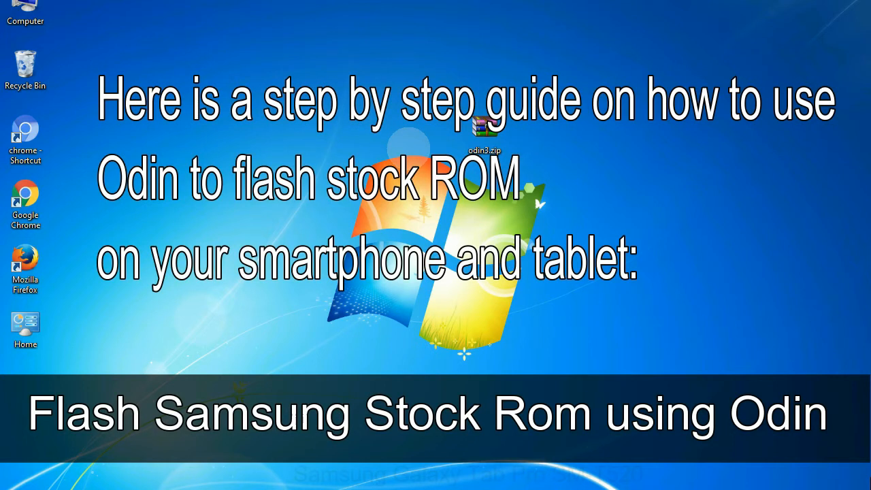
Step: After the download-mode warning, open the extracted Odin_v3.09 folder again
{"action": "left_click", "coordinate": [482, 126]}
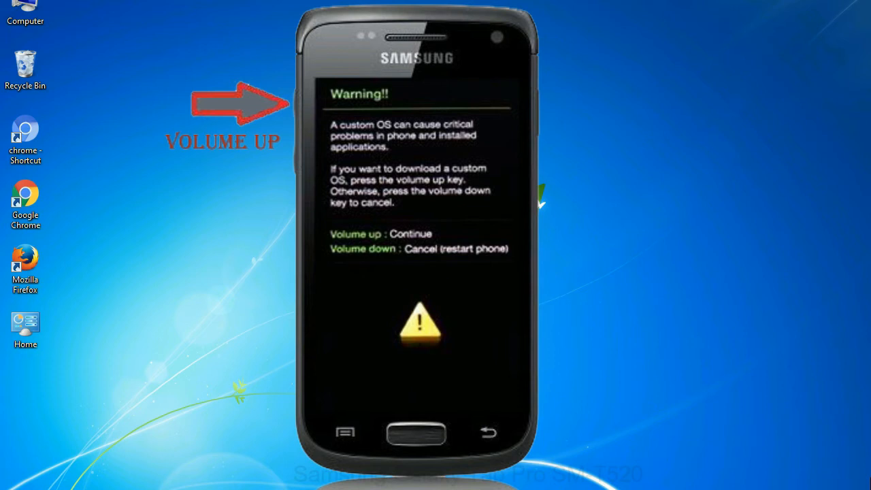
{"action": "right_click", "coordinate": [407, 90]}
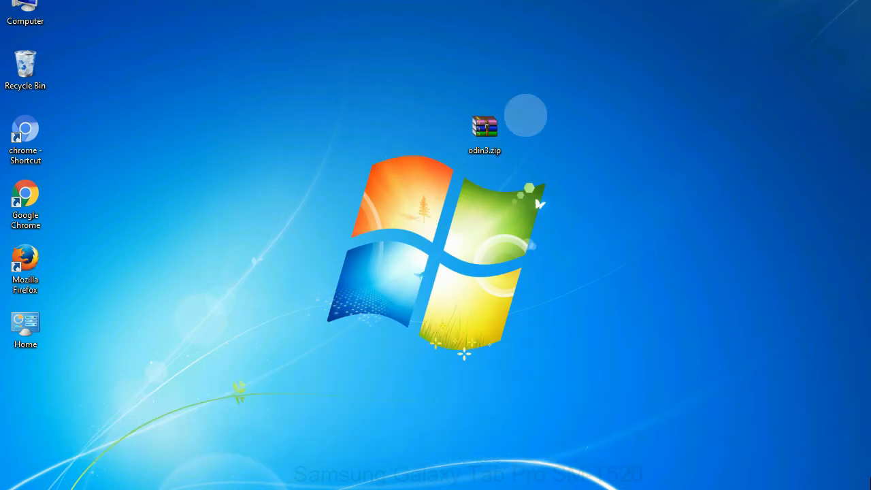
{"action": "double_click", "coordinate": [484, 128]}
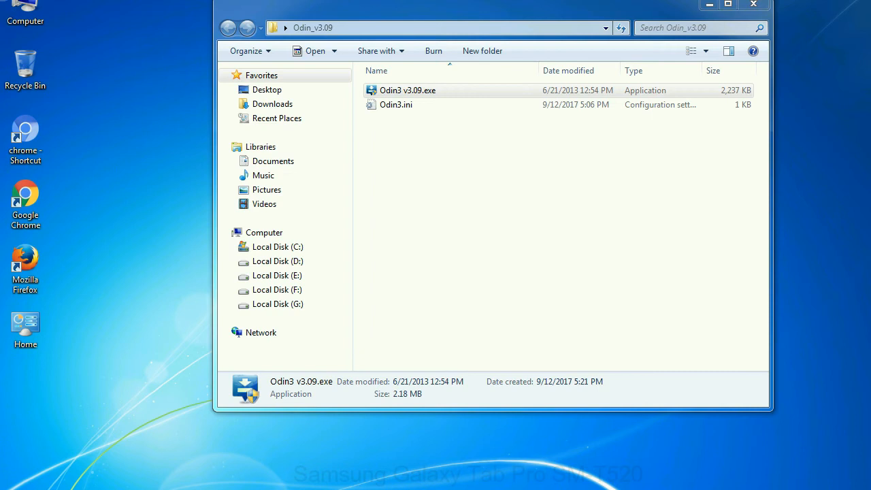
Step: Launch Odin3 v3.09.exe into an empty flashing window
{"action": "double_click", "coordinate": [406, 90]}
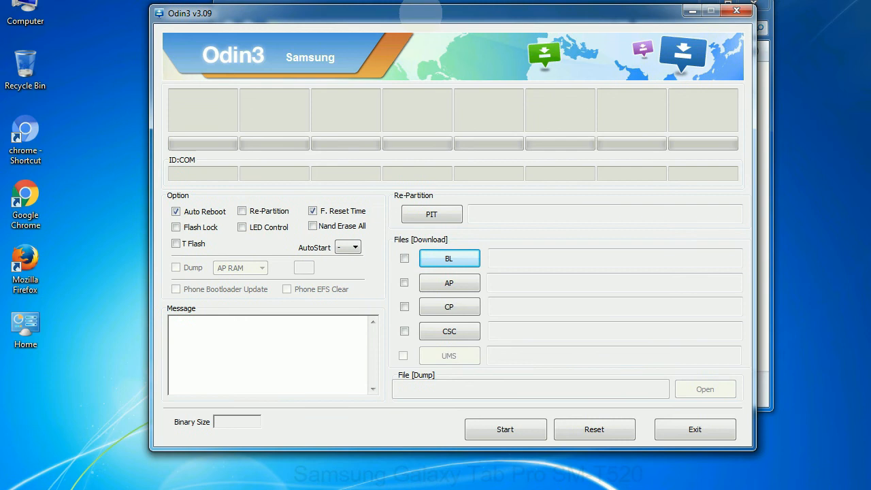
{"action": "left_click", "coordinate": [736, 11]}
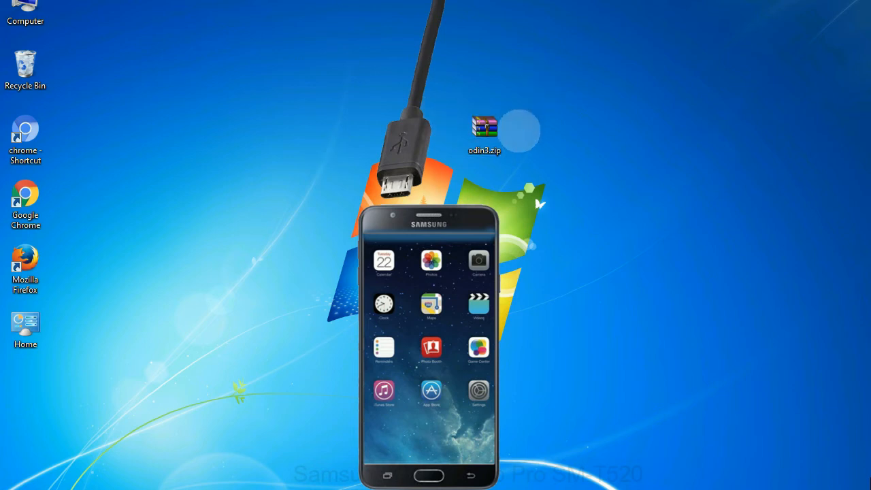
Step: Connect the download-mode phone by USB while the Step 9 title card appears
{"action": "double_click", "coordinate": [485, 129]}
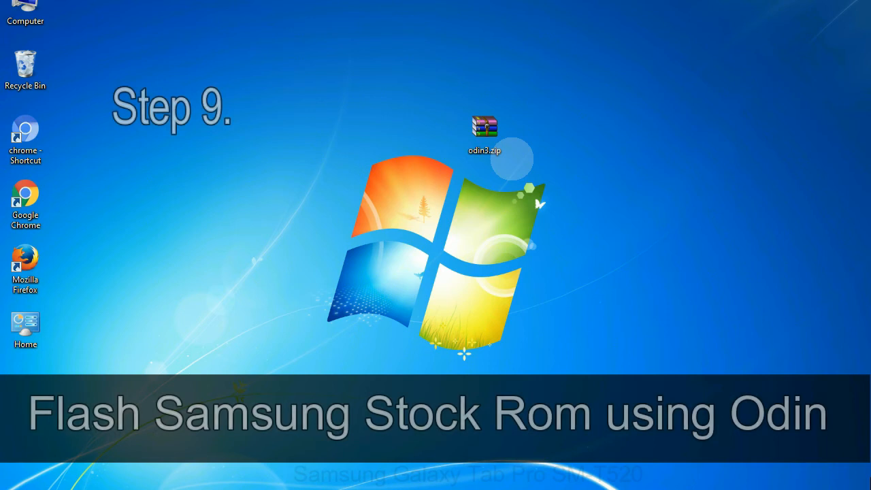
Step: Load the E500HXXU1AOD1 HOME tar.md5 file into the PDA slot
{"action": "left_click", "coordinate": [484, 129]}
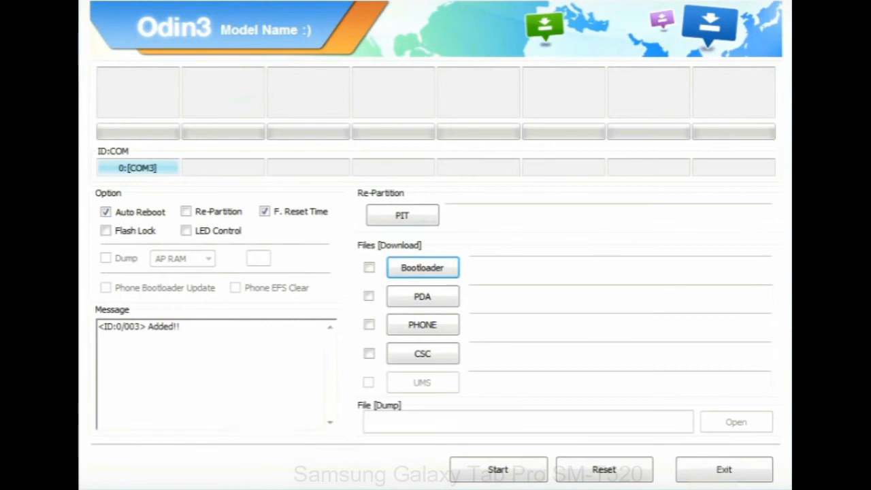
{"action": "left_click", "coordinate": [423, 296]}
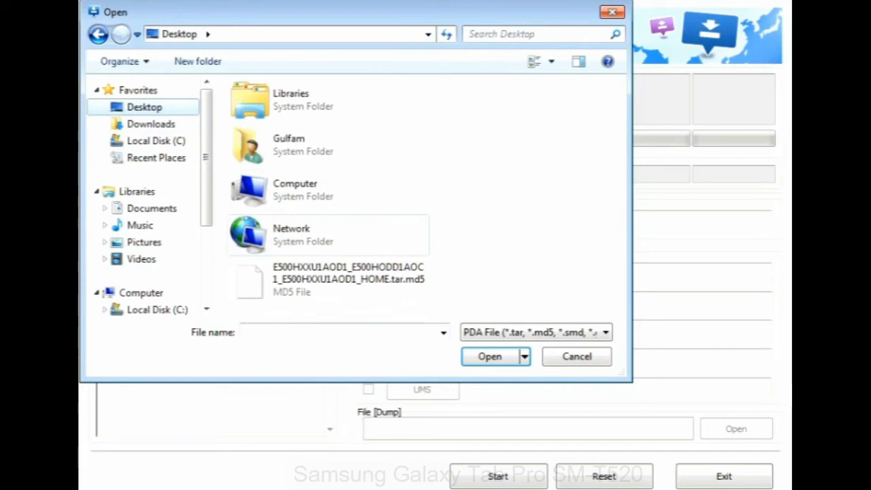
{"action": "left_click", "coordinate": [489, 356]}
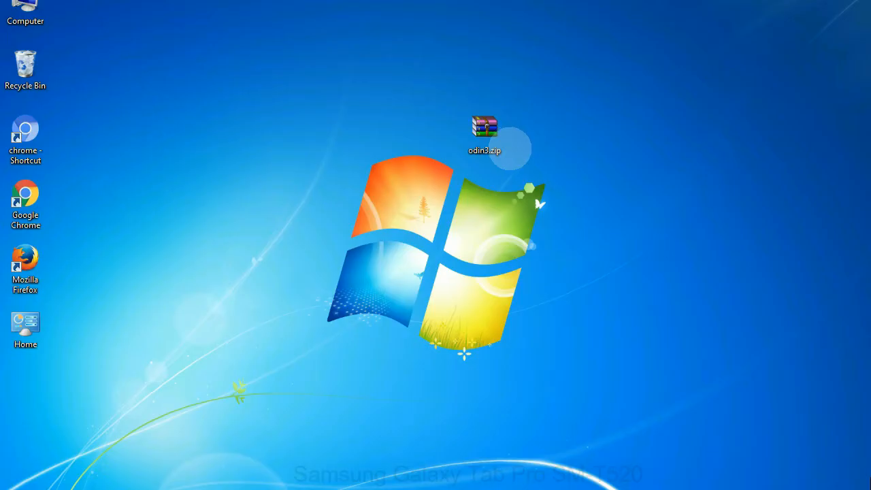
{"action": "left_click", "coordinate": [483, 129]}
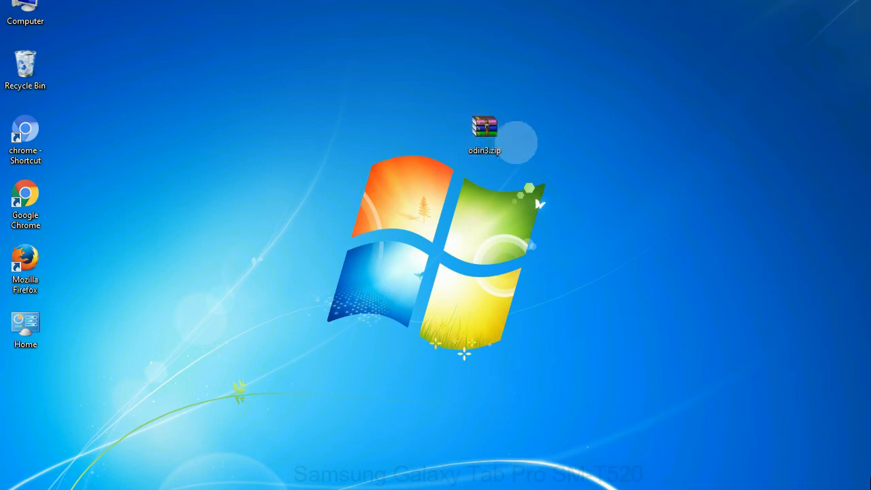
{"action": "left_click", "coordinate": [483, 129]}
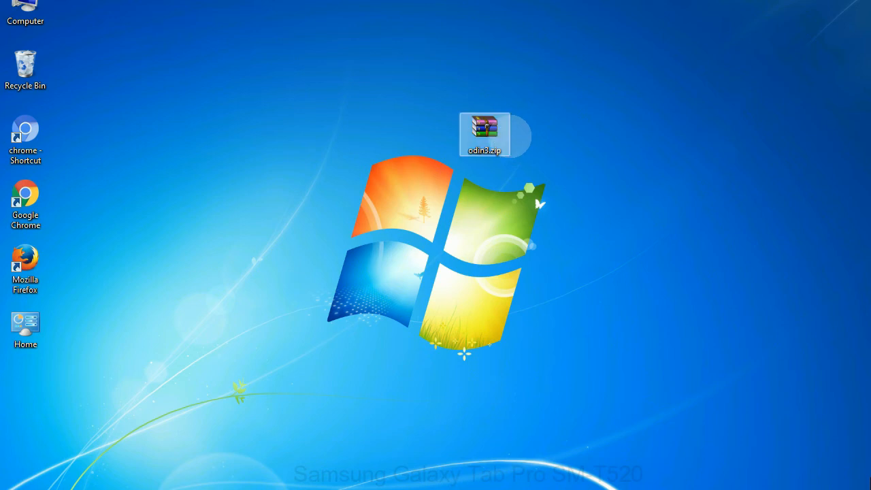